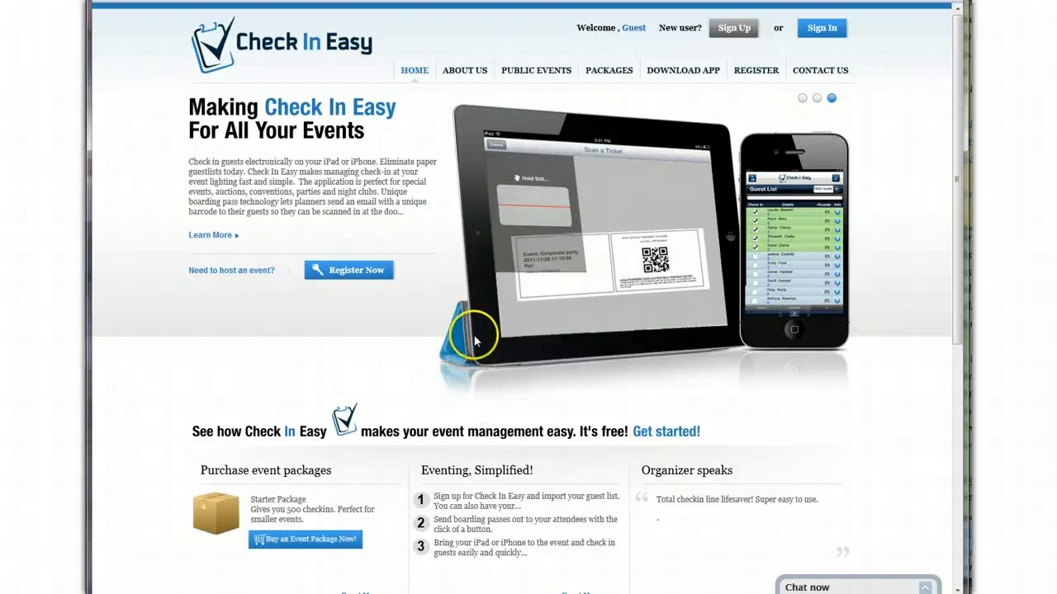
{"action": "mouse_move", "coordinate": [445, 299]}
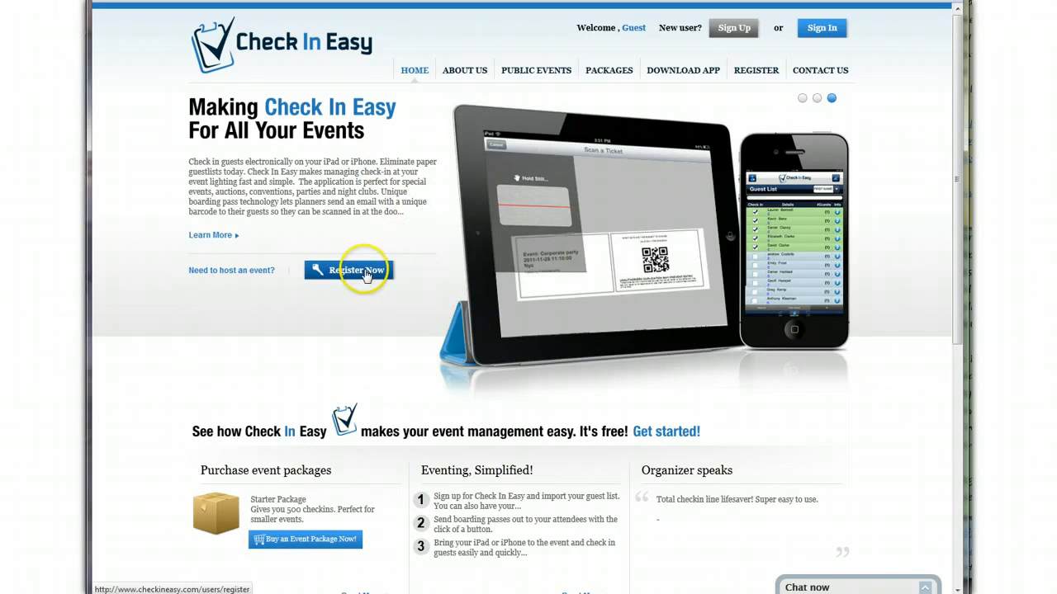
Open the sign-up form via Register Now on the Check In Easy home page
{"action": "left_click", "coordinate": [349, 270]}
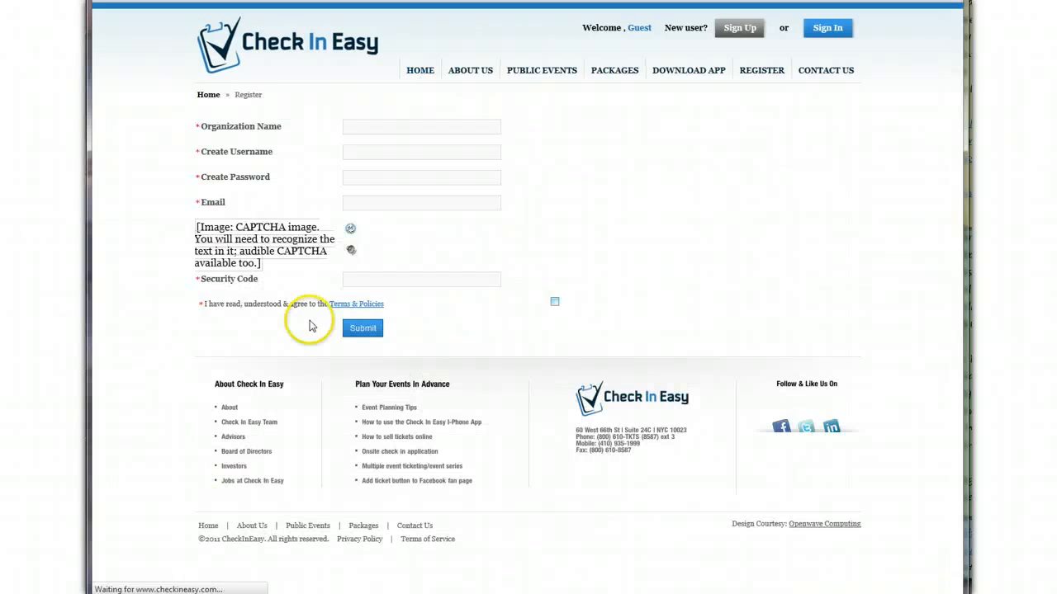
Enter the Company Demo organization details, submit the registration, and dismiss the password-save prompt
{"action": "left_click", "coordinate": [421, 126]}
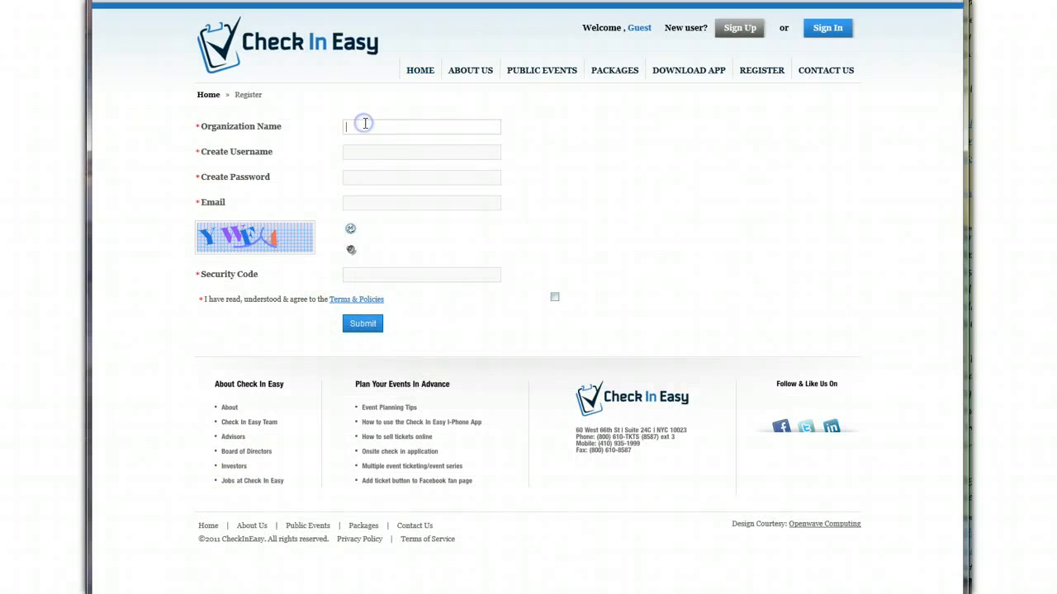
{"action": "type", "text": "Comsa"}
{"action": "left_click", "coordinate": [421, 152]}
{"action": "type", "text": "Testingdemo"}
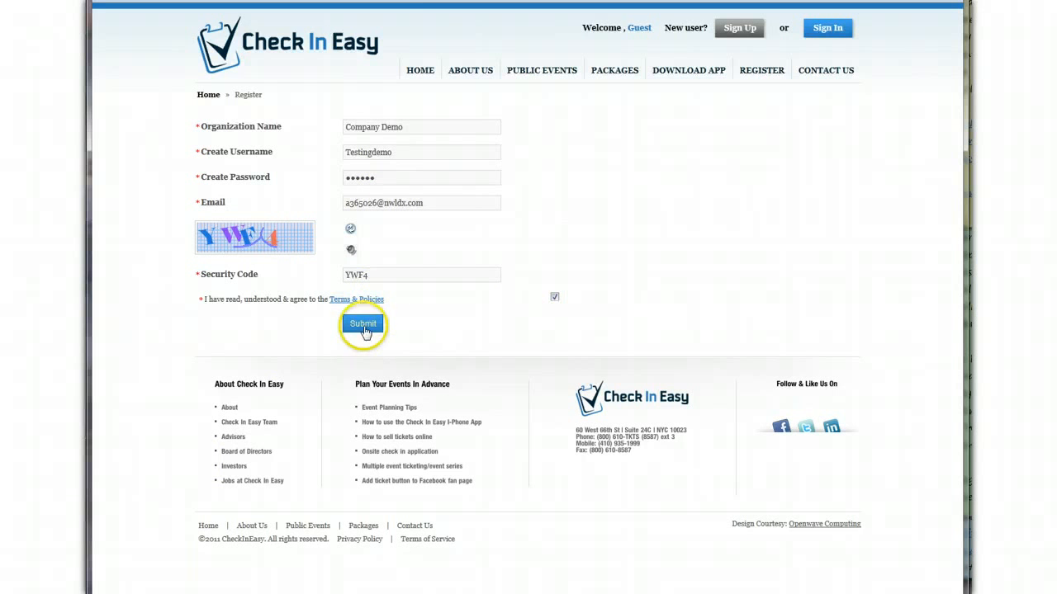
{"action": "left_click", "coordinate": [362, 324]}
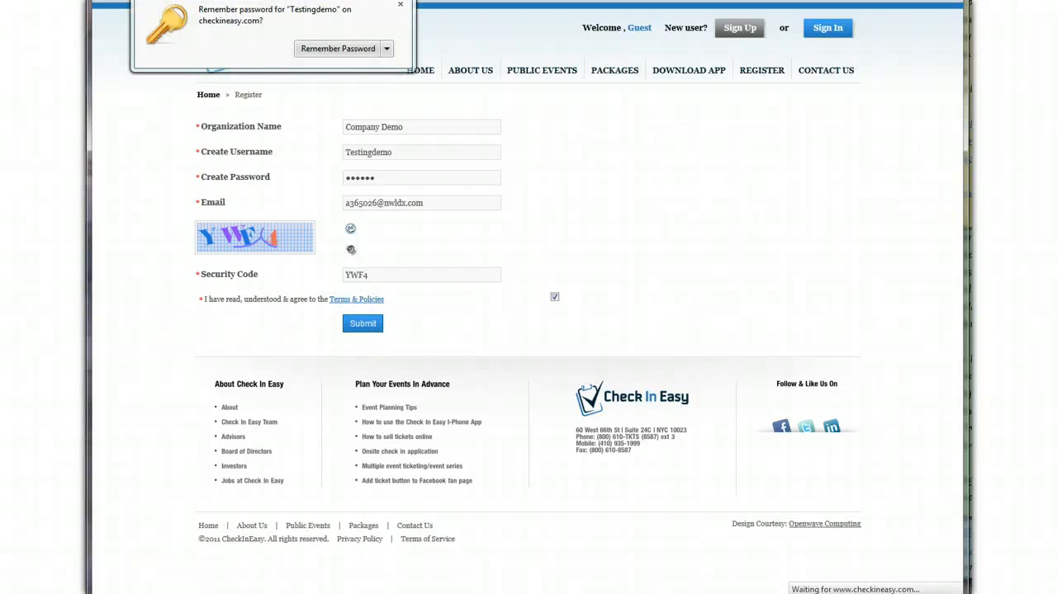
{"action": "left_click", "coordinate": [362, 323]}
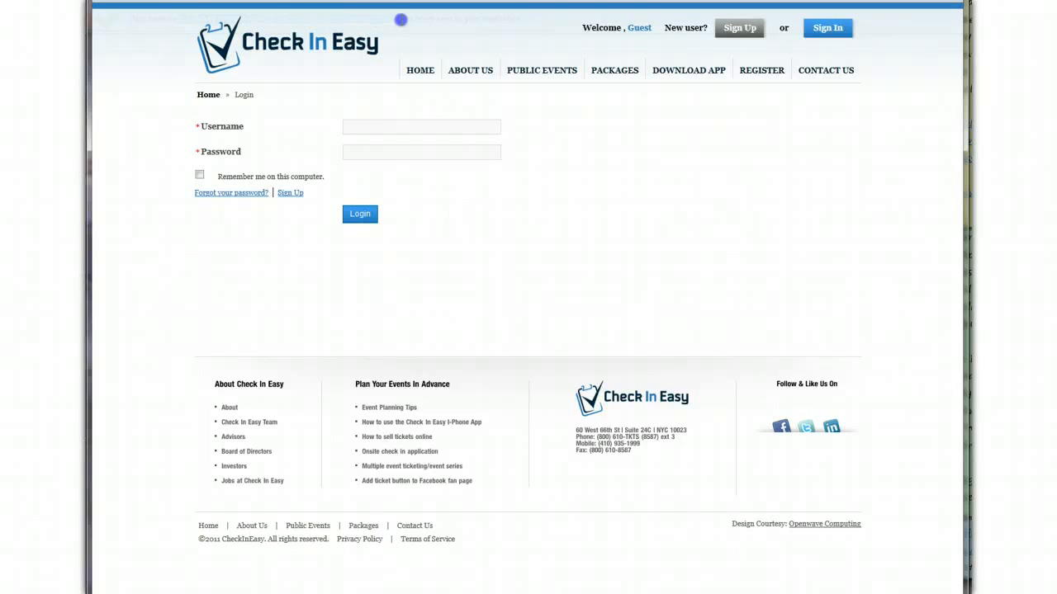
{"action": "mouse_move", "coordinate": [502, 40]}
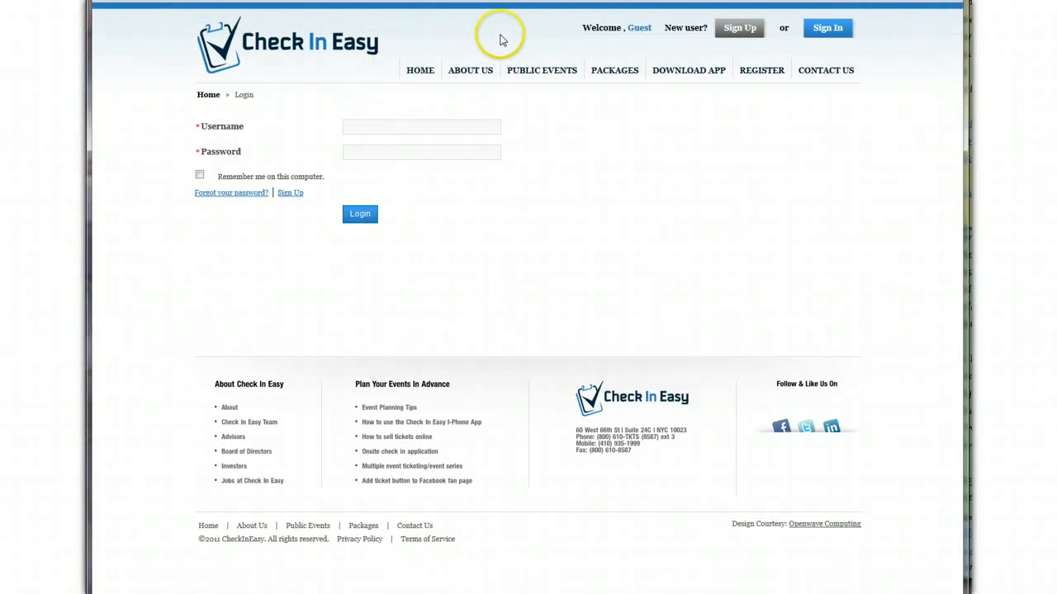
{"action": "mouse_move", "coordinate": [152, 566]}
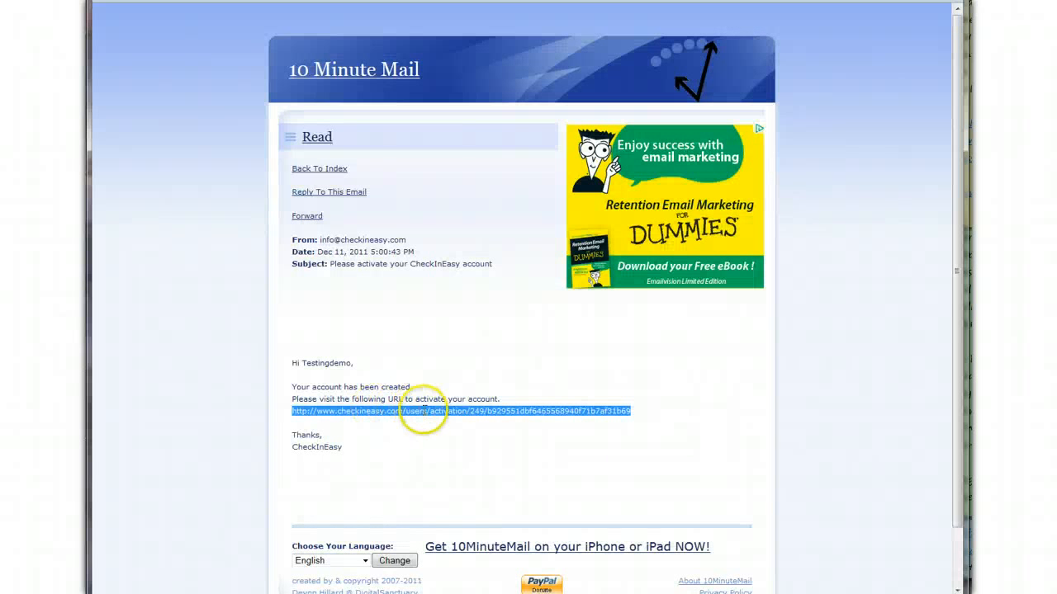
{"action": "mouse_move", "coordinate": [442, 415]}
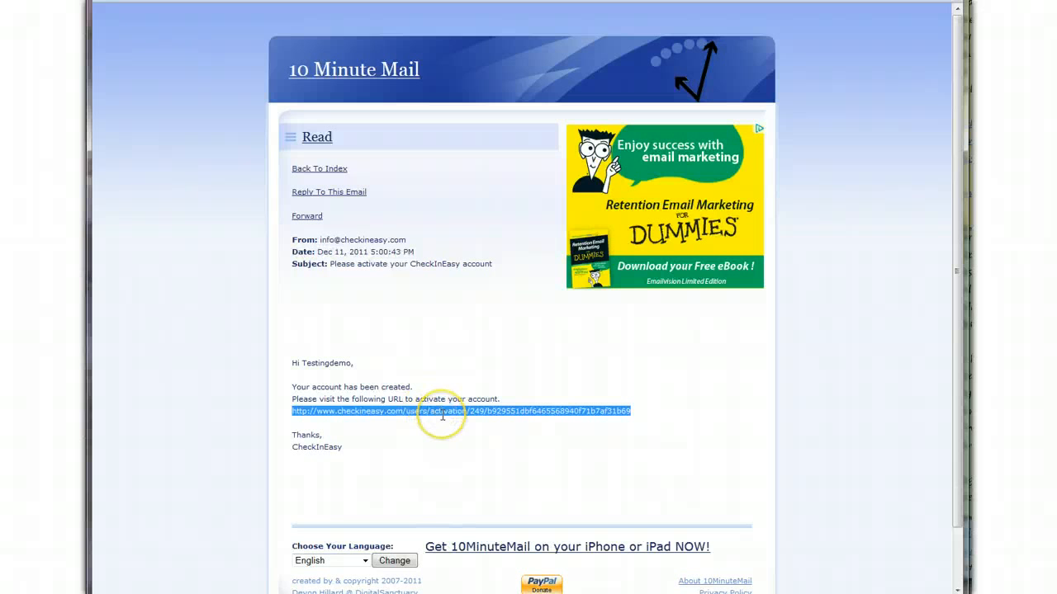
{"action": "mouse_move", "coordinate": [198, 524]}
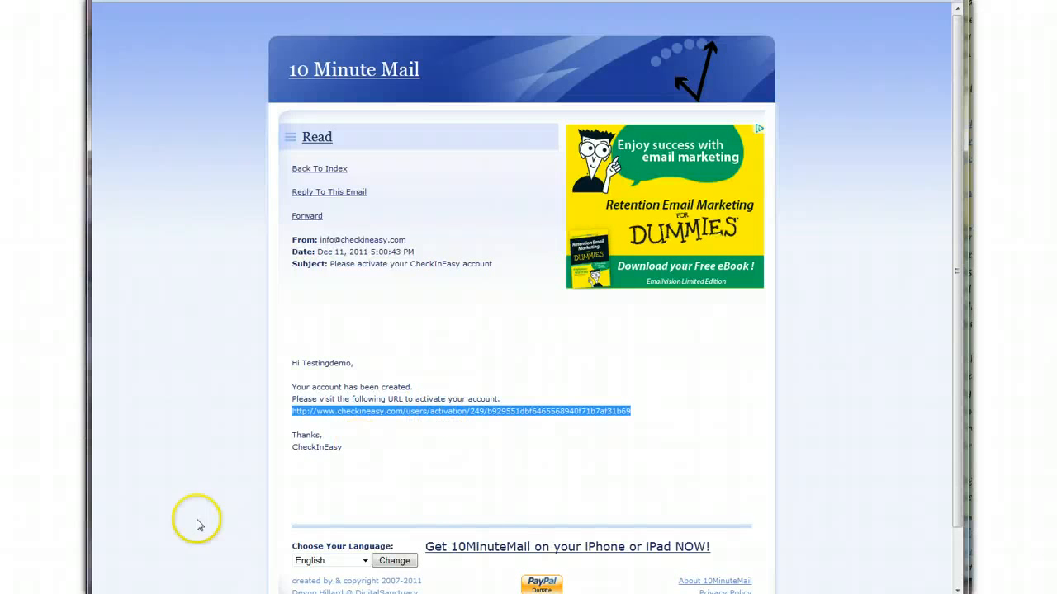
Open the CheckInEasy activation link from the 10 Minute Mail message
{"action": "left_click", "coordinate": [460, 411]}
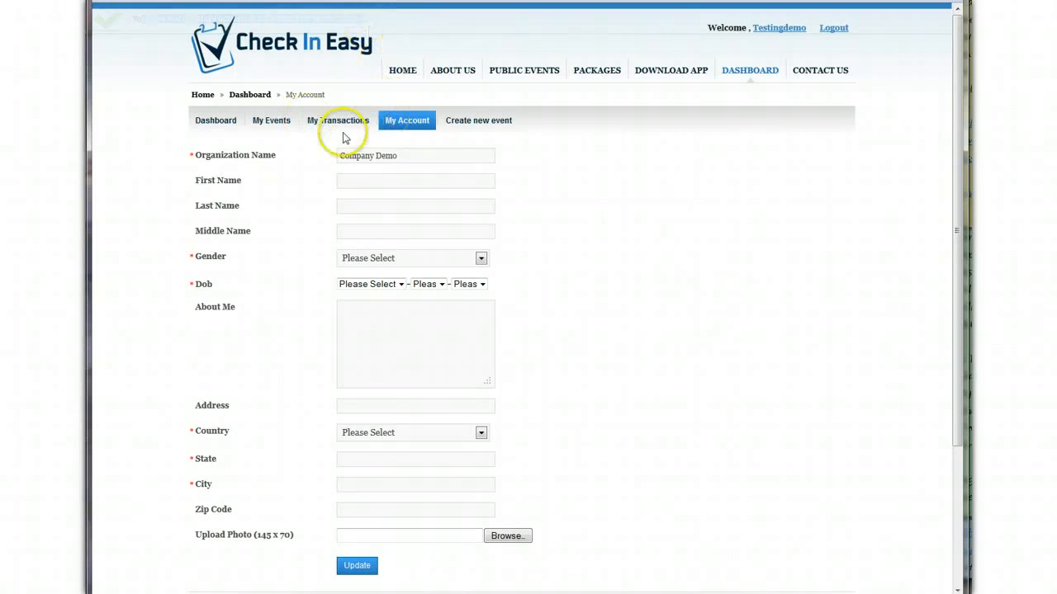
{"action": "scroll", "scroll_direction": "down", "scroll_amount": 3}
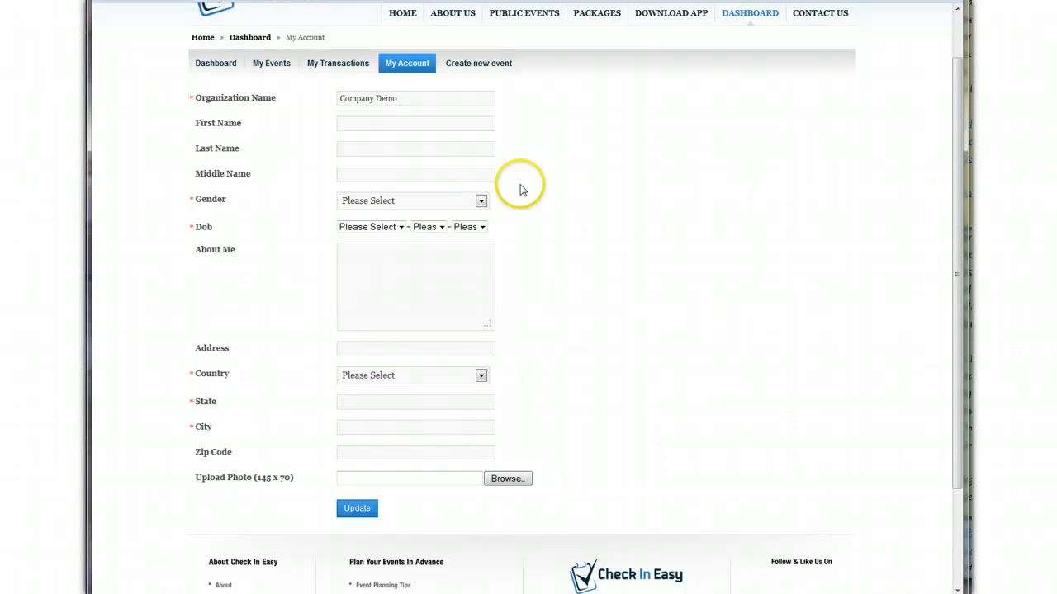
{"action": "left_click", "coordinate": [413, 199]}
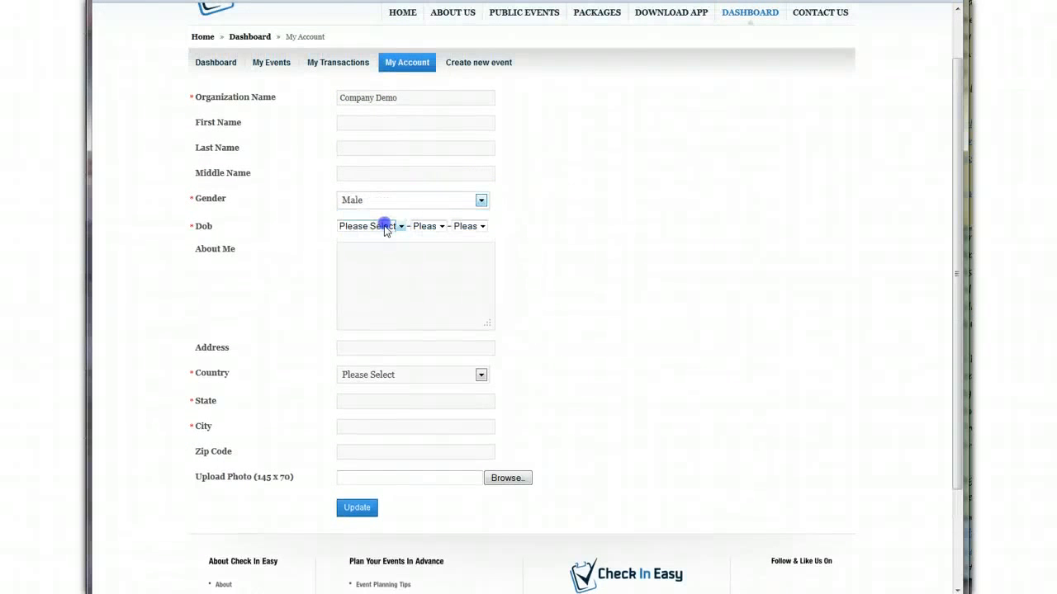
{"action": "left_click", "coordinate": [368, 225]}
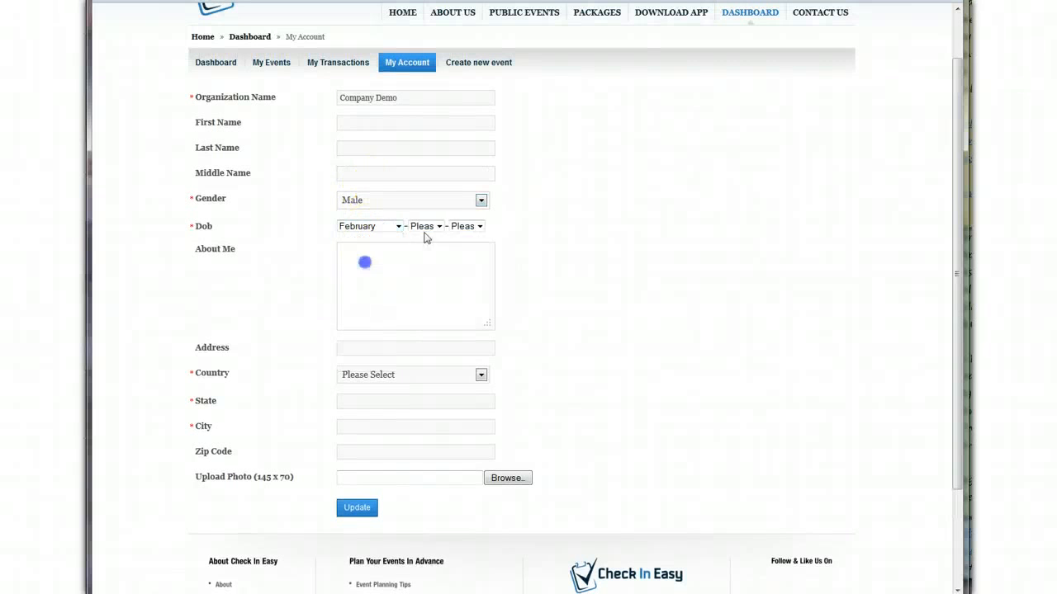
{"action": "left_click", "coordinate": [467, 225]}
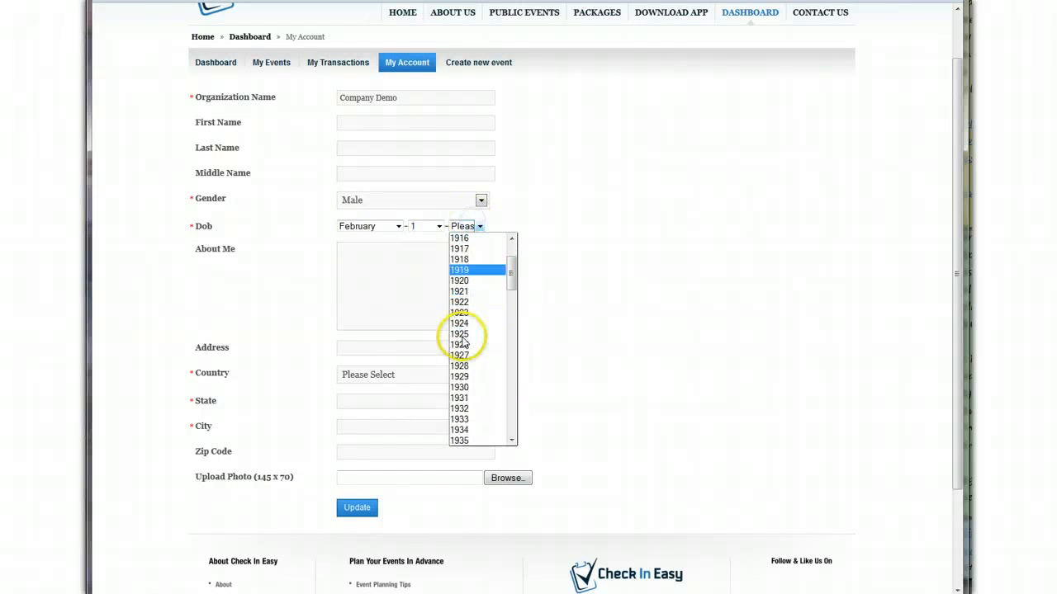
{"action": "scroll", "scroll_direction": "down", "scroll_amount": 3}
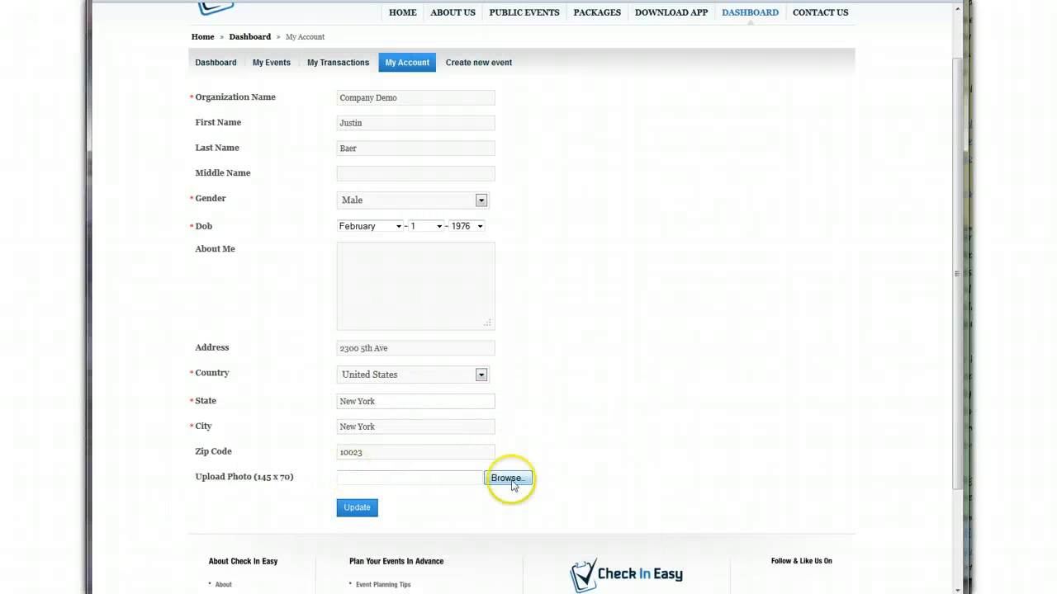
{"action": "left_click", "coordinate": [506, 478]}
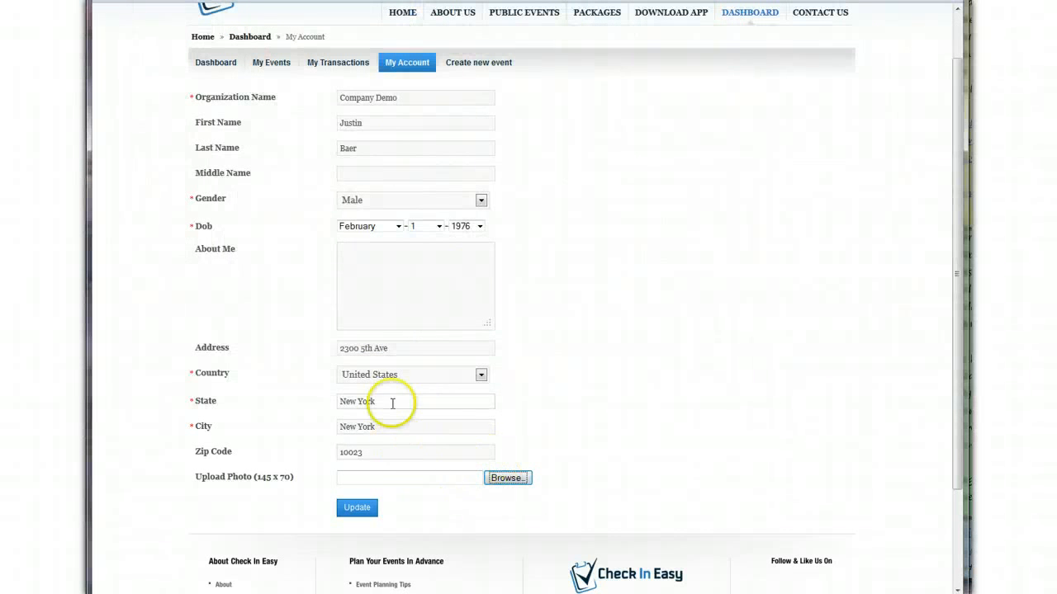
{"action": "mouse_move", "coordinate": [419, 422]}
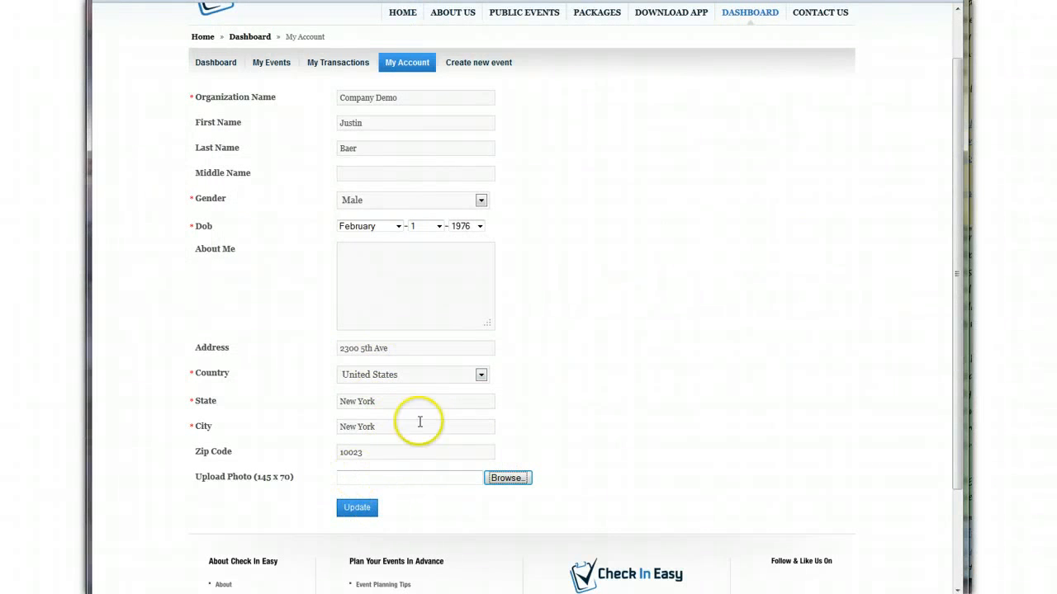